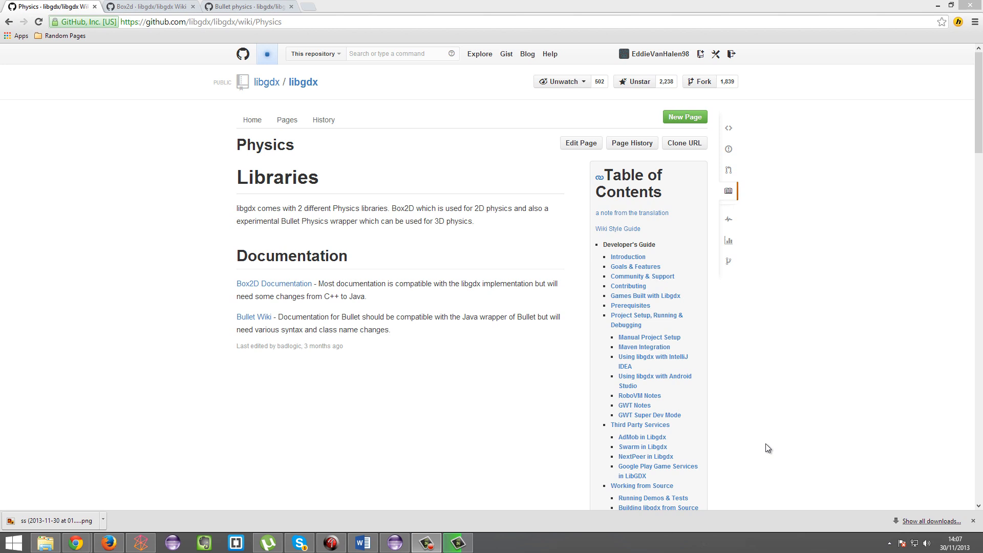
{"action": "mouse_move", "coordinate": [656, 327]}
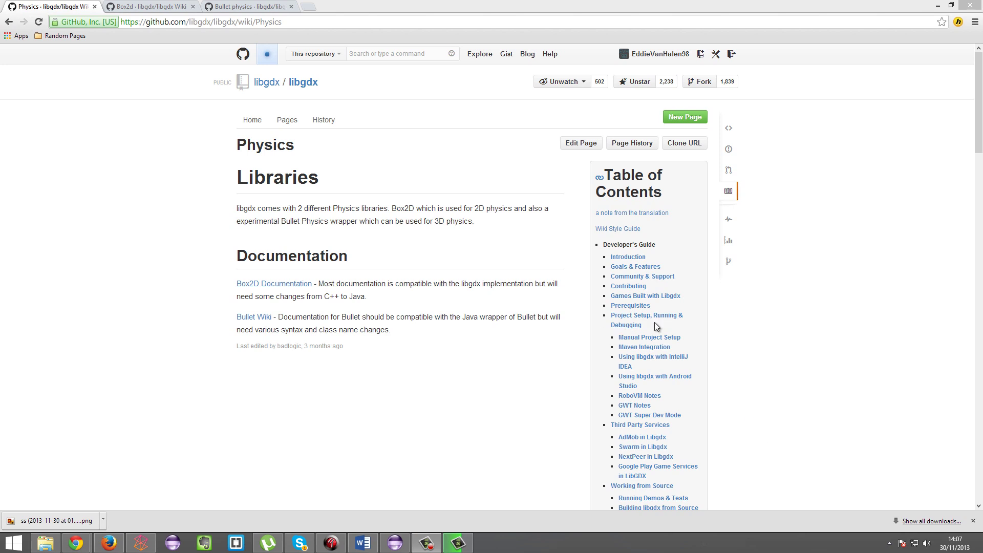
Skim up and down the current wiki page before changing tabs.
{"action": "scroll", "scroll_direction": "down", "scroll_amount": 3}
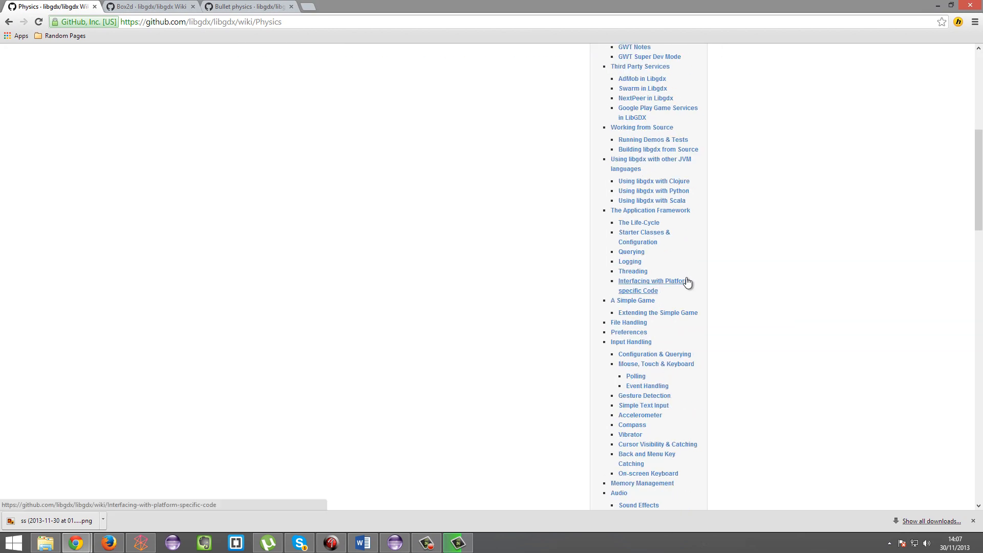
{"action": "scroll", "scroll_direction": "down", "scroll_amount": 3}
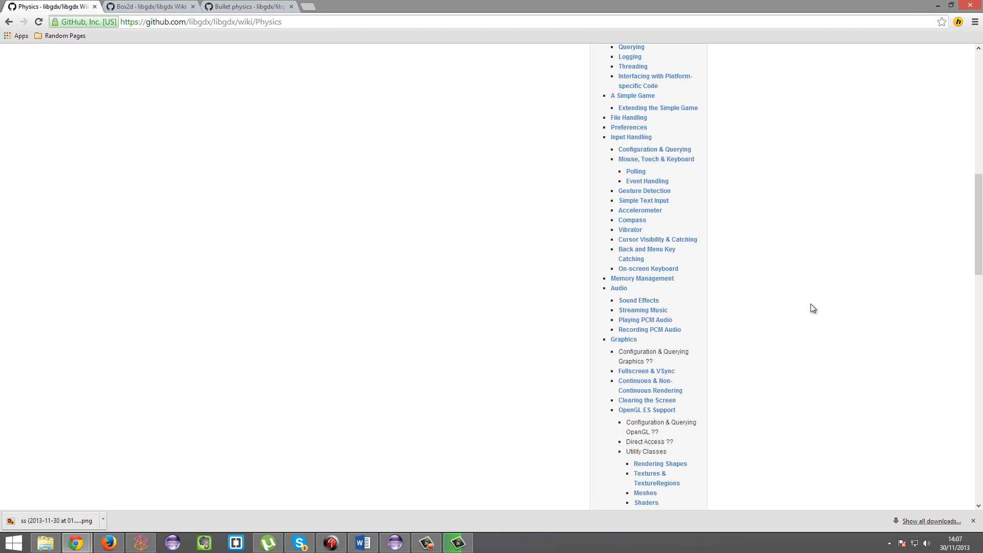
{"action": "scroll", "scroll_direction": "up", "scroll_amount": 3}
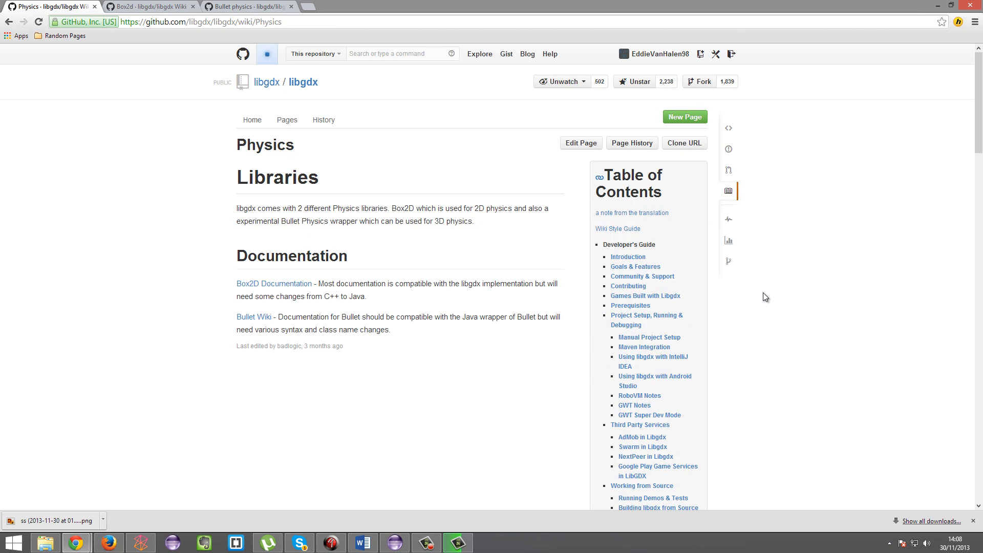
{"action": "scroll", "scroll_direction": "down", "scroll_amount": 3}
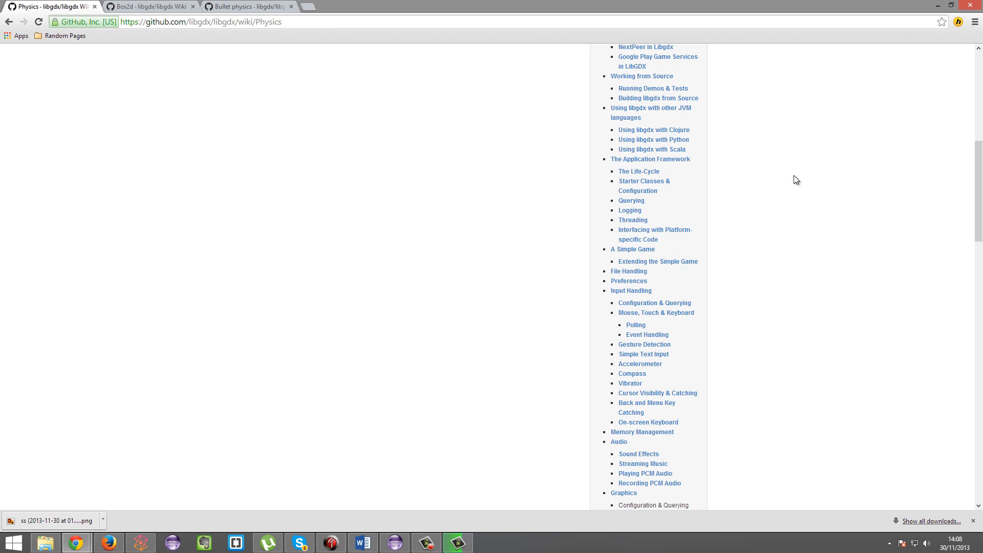
{"action": "scroll", "scroll_direction": "up", "scroll_amount": 3}
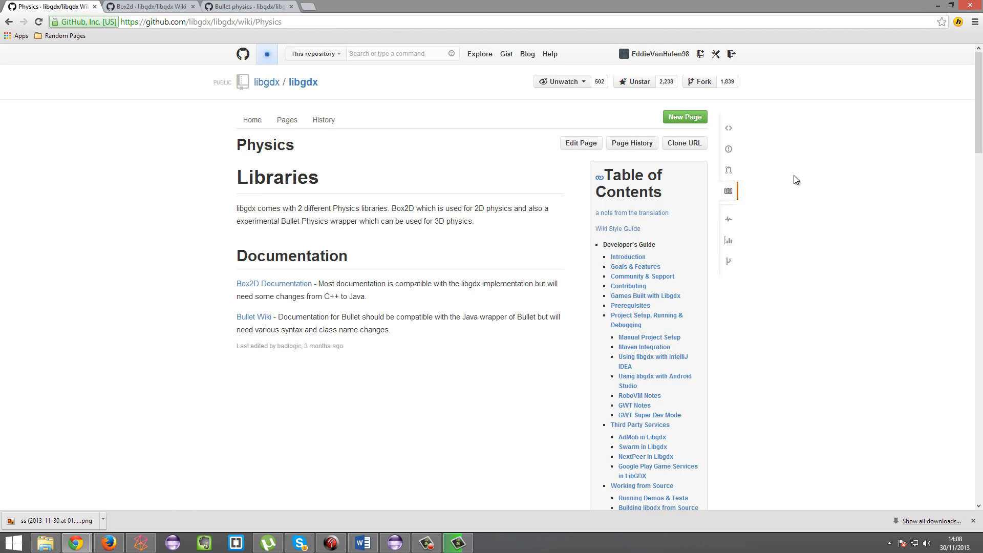
{"action": "scroll", "scroll_direction": "down", "scroll_amount": 3}
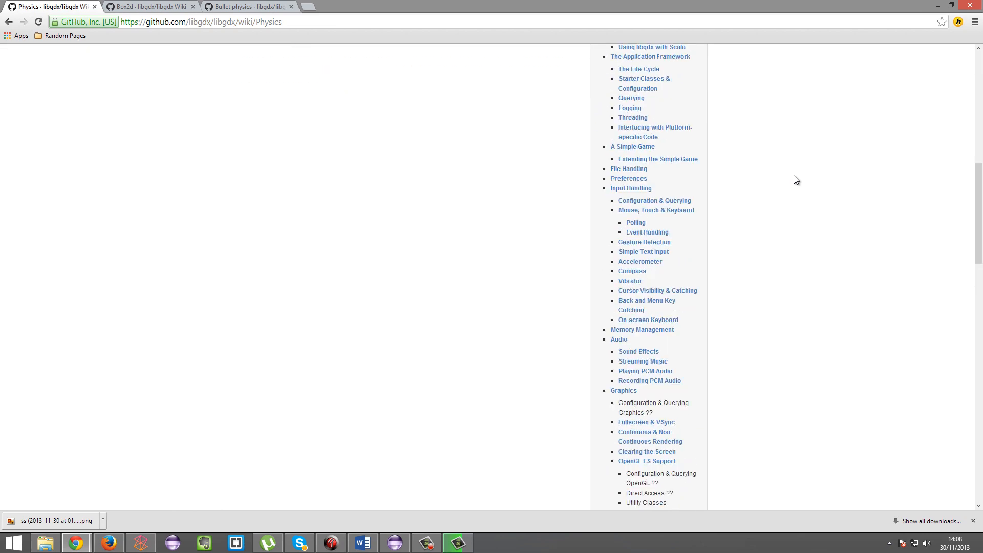
{"action": "scroll", "scroll_direction": "up", "scroll_amount": 3}
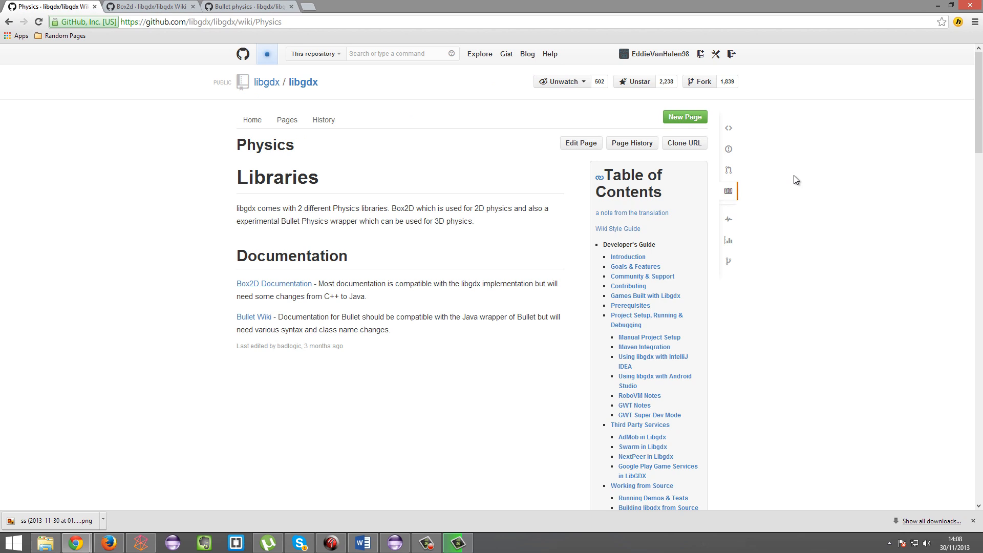
{"action": "mouse_move", "coordinate": [671, 268]}
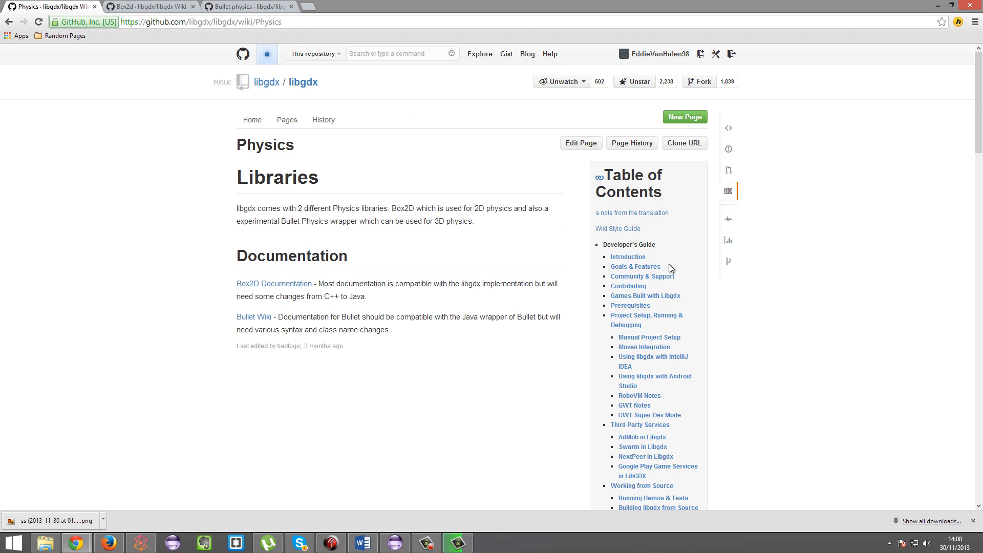
{"action": "mouse_move", "coordinate": [673, 269]}
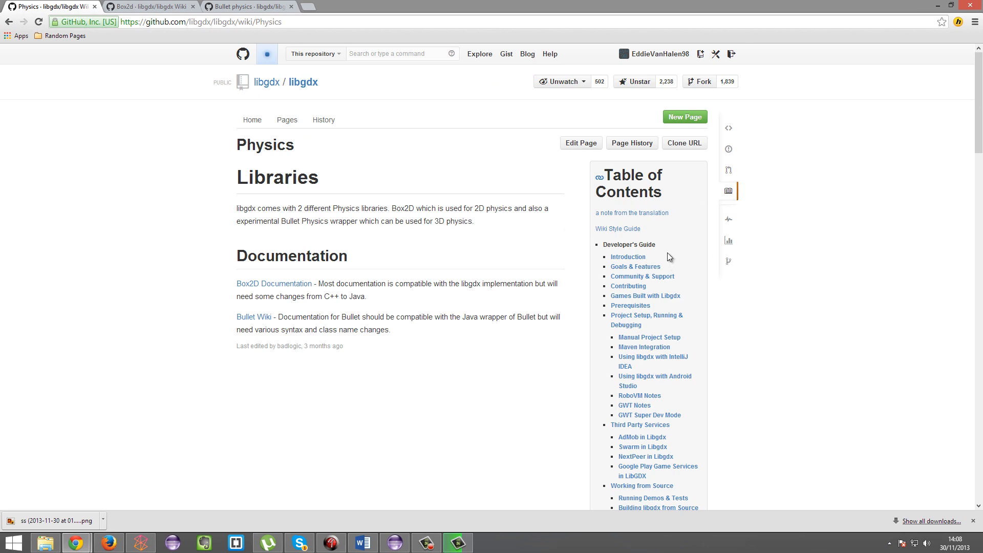
{"action": "mouse_move", "coordinate": [788, 278]}
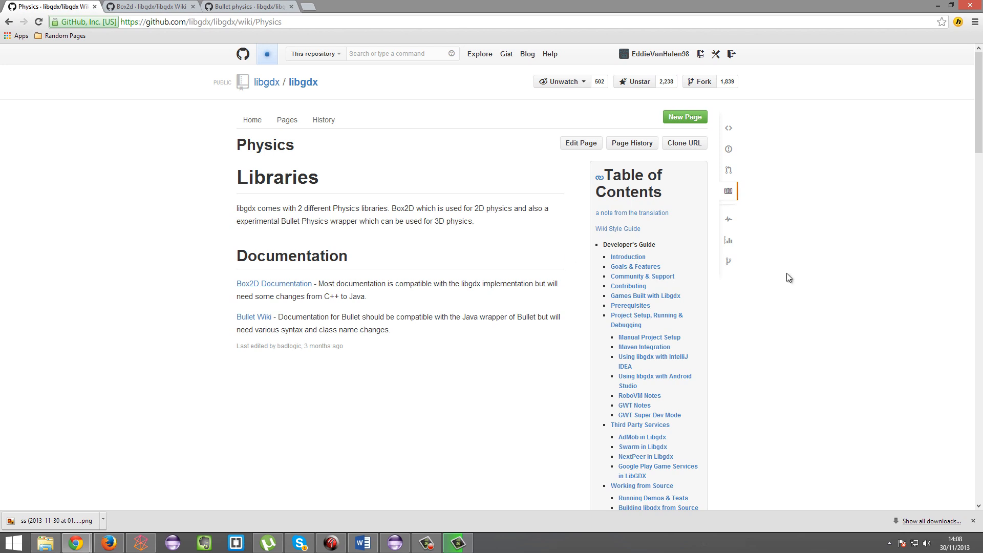
{"action": "mouse_move", "coordinate": [399, 244]}
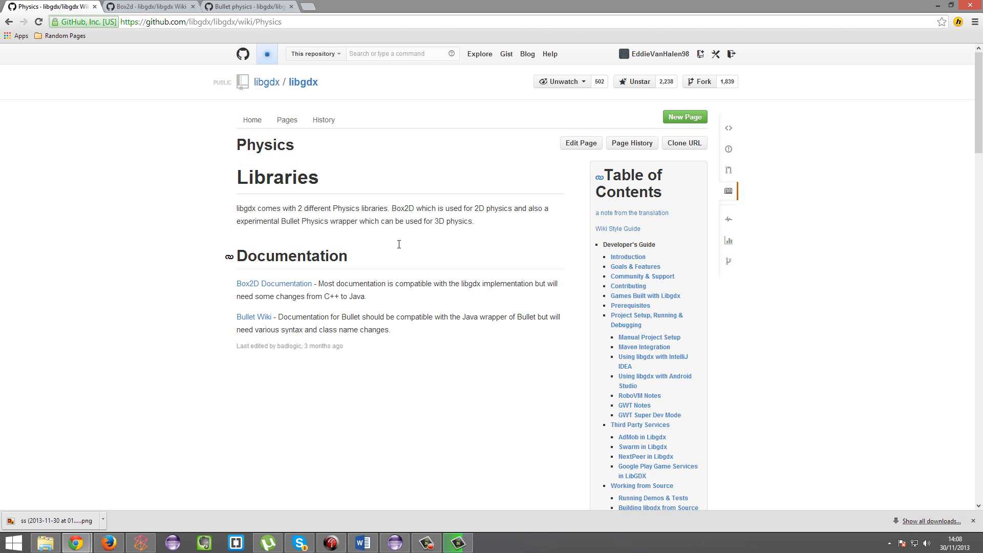
{"action": "mouse_move", "coordinate": [318, 215]}
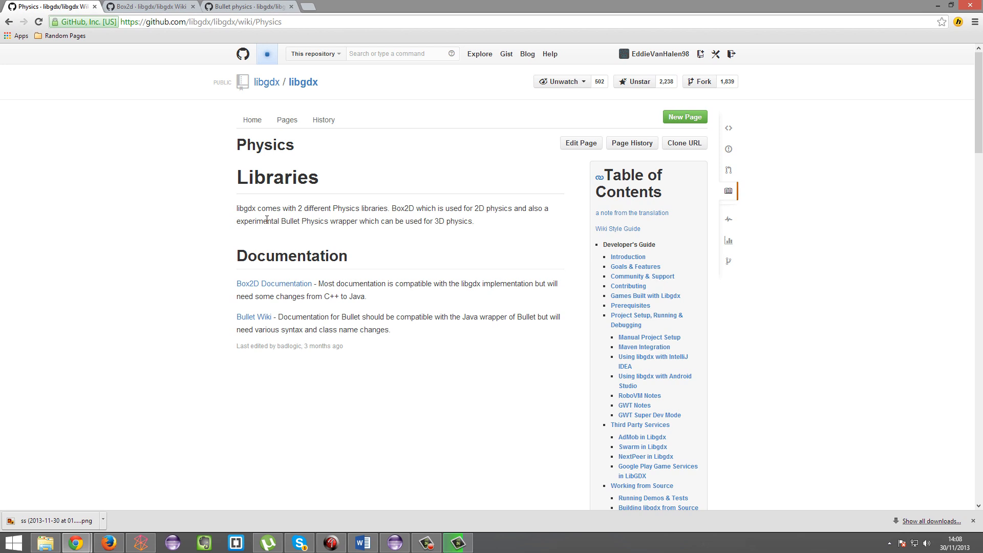
{"action": "mouse_move", "coordinate": [276, 219]}
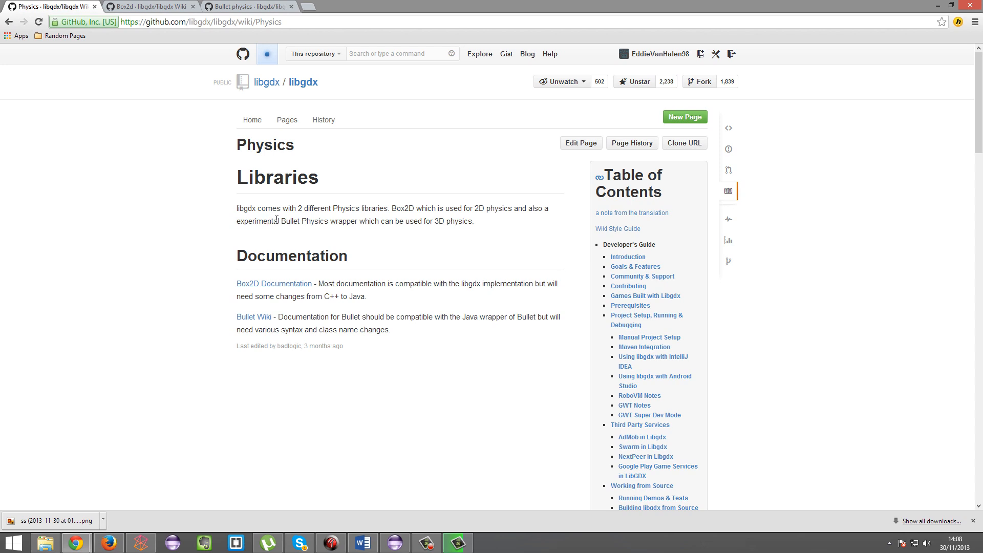
{"action": "mouse_move", "coordinate": [189, 188]}
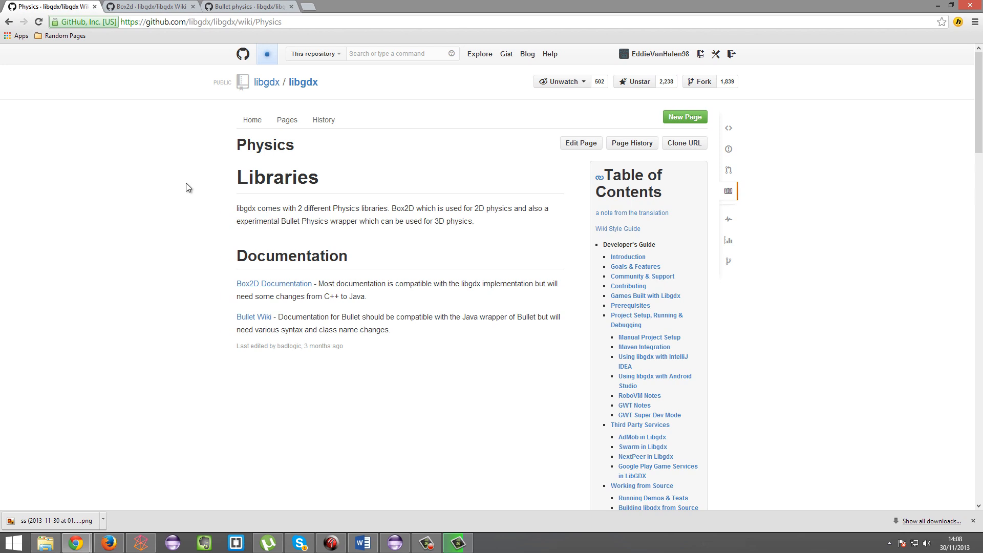
{"action": "mouse_move", "coordinate": [237, 164]}
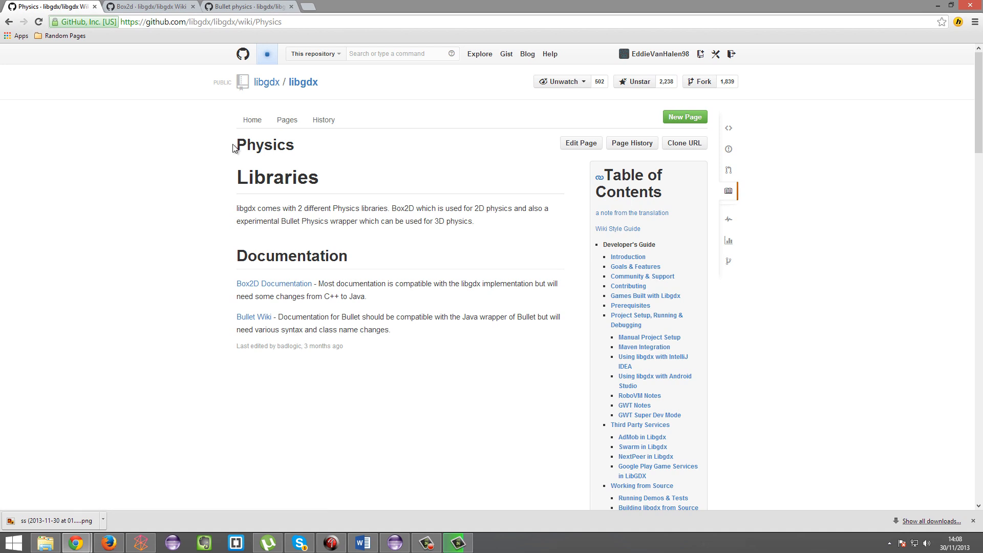
{"action": "mouse_move", "coordinate": [167, 55]}
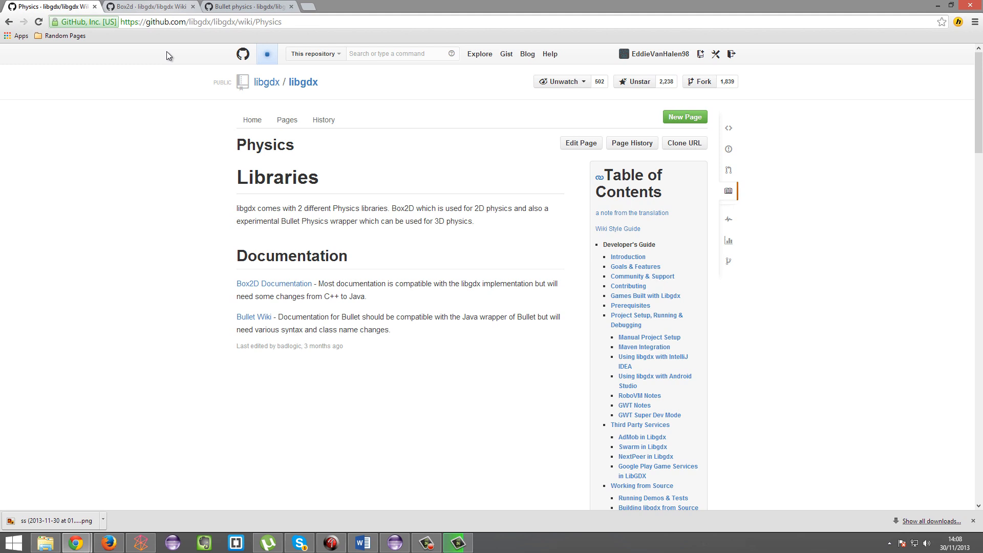
{"action": "mouse_move", "coordinate": [254, 316]}
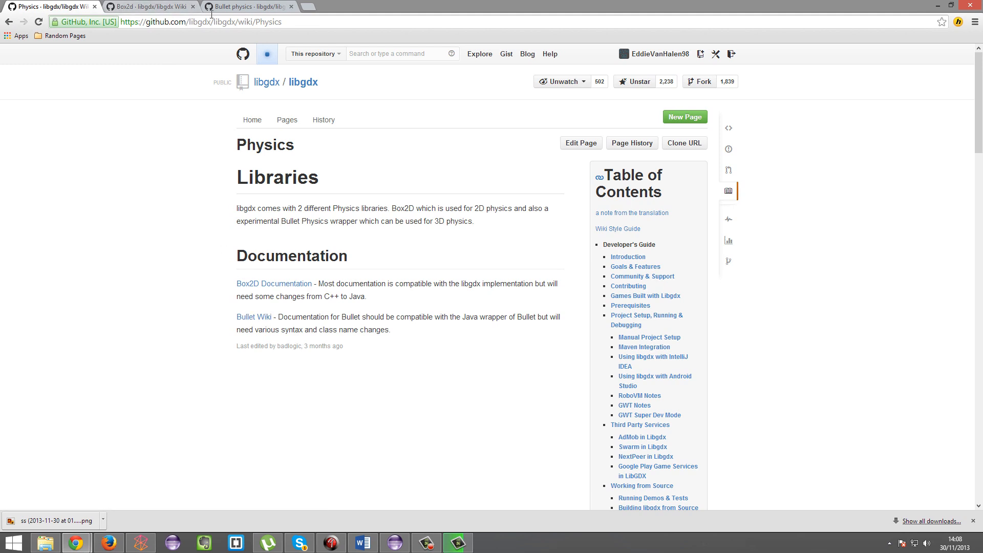
{"action": "left_click", "coordinate": [201, 21]}
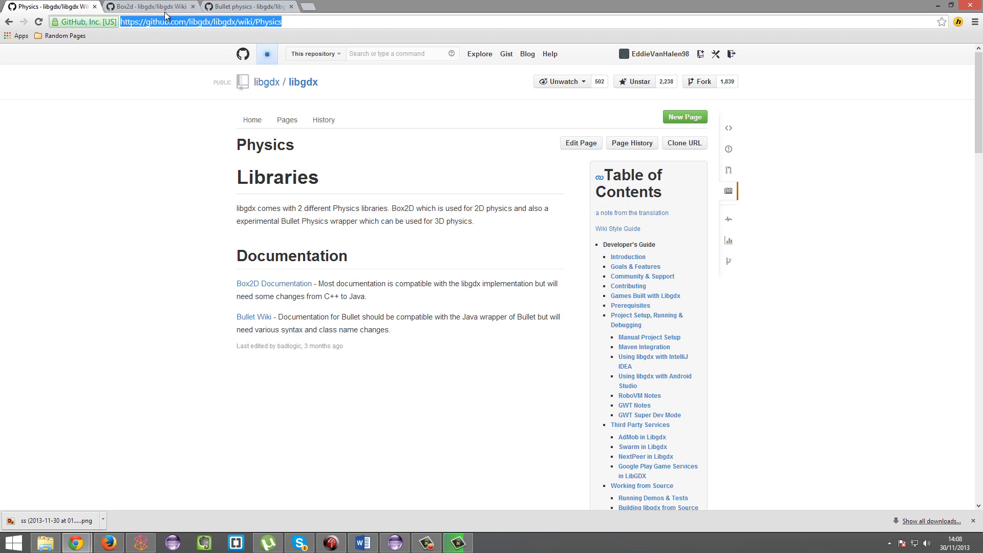
Skim the Box2d wiki page down to its Tools section, then switch to Bullet physics.
{"action": "left_click", "coordinate": [150, 6]}
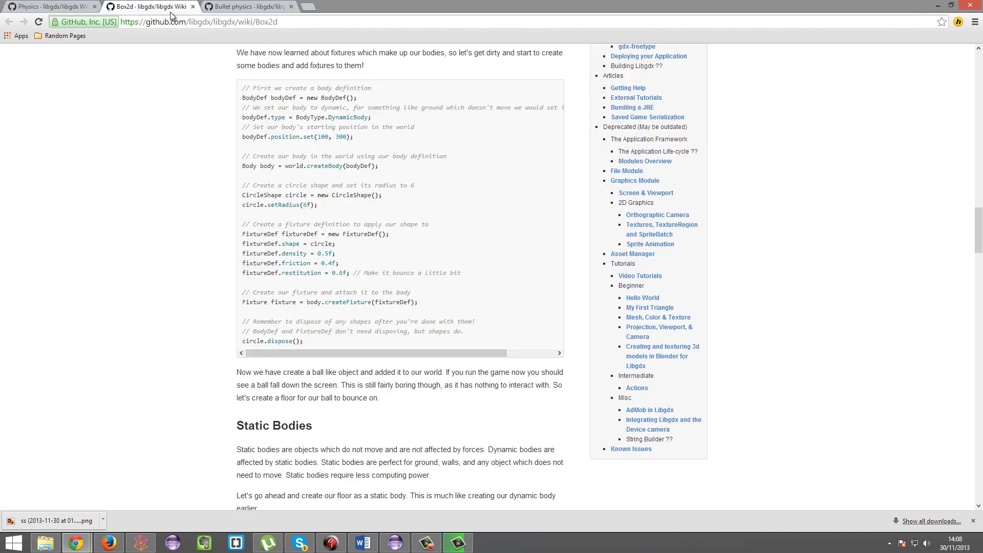
{"action": "mouse_move", "coordinate": [156, 157]}
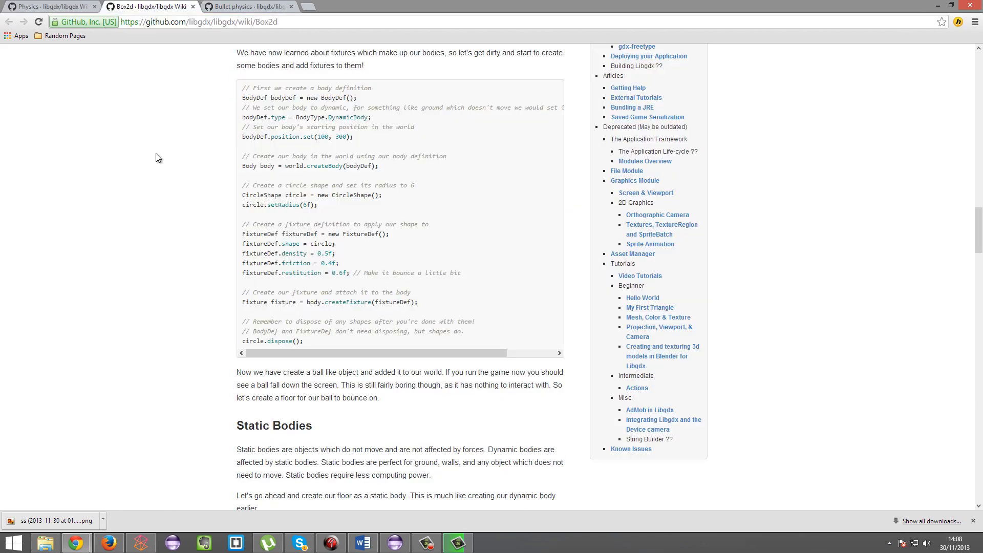
{"action": "scroll", "scroll_direction": "up", "scroll_amount": 3}
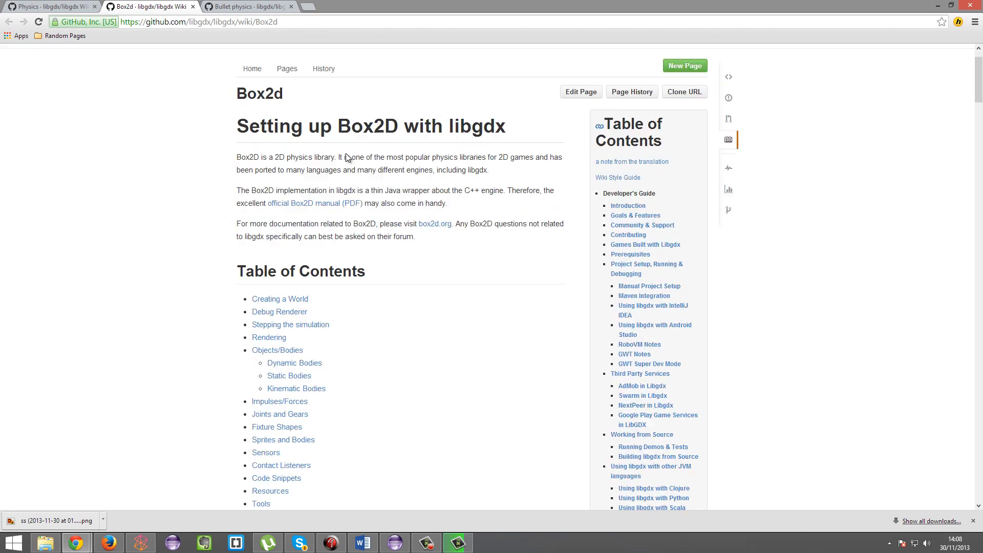
{"action": "scroll", "scroll_direction": "down", "scroll_amount": 3}
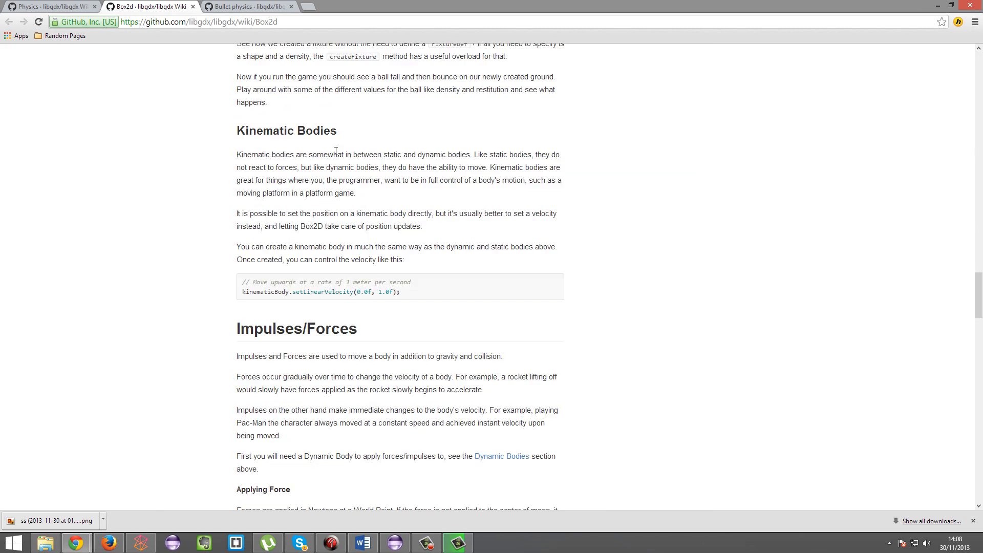
{"action": "scroll", "scroll_direction": "down", "scroll_amount": 3}
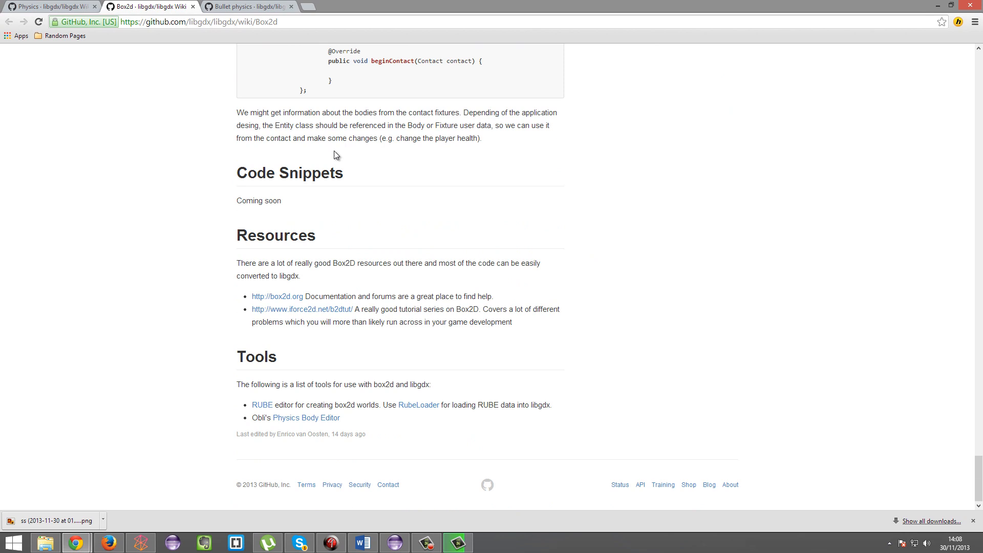
{"action": "left_click", "coordinate": [248, 6]}
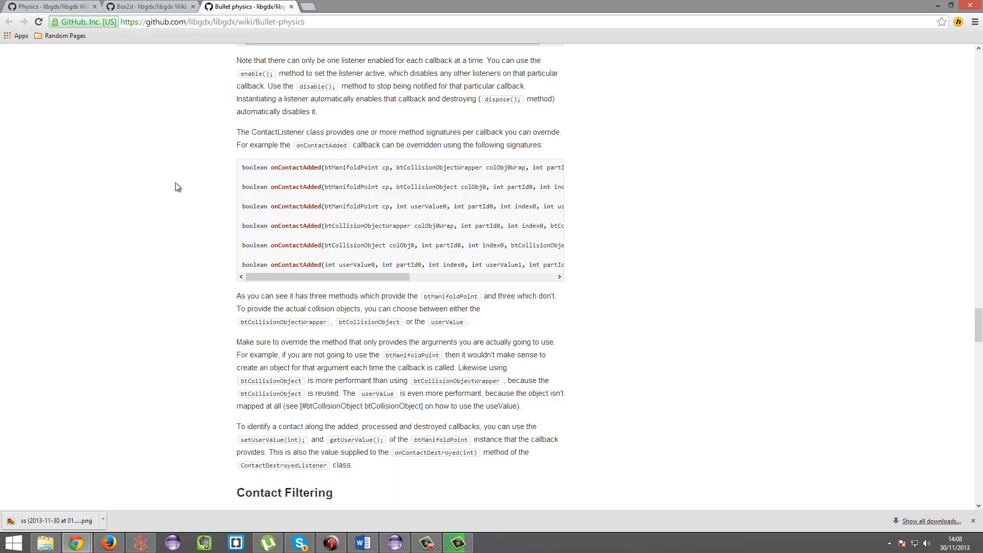
Scroll the Bullet physics page back to its contents list, then return to the Physics page.
{"action": "scroll", "scroll_direction": "down", "scroll_amount": 3}
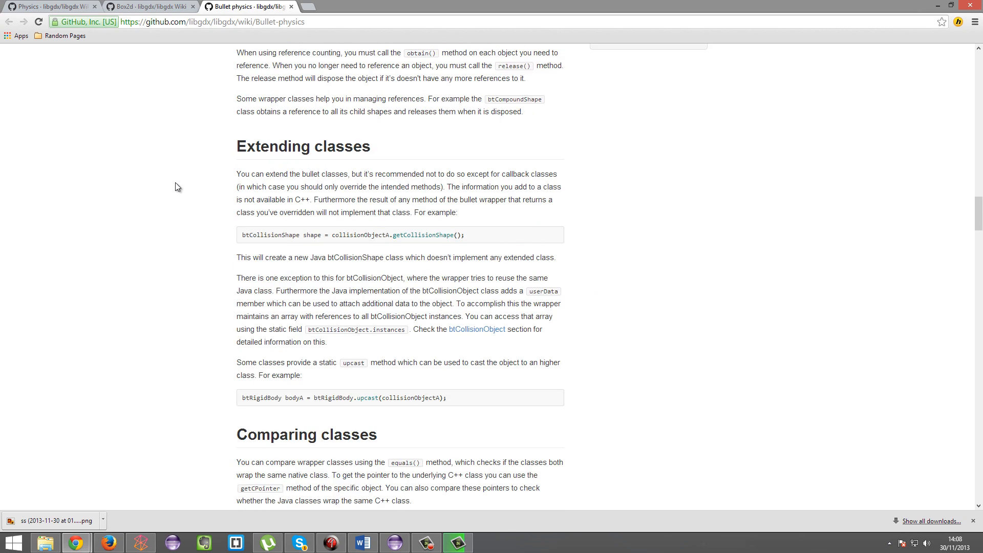
{"action": "scroll", "scroll_direction": "up", "scroll_amount": 3}
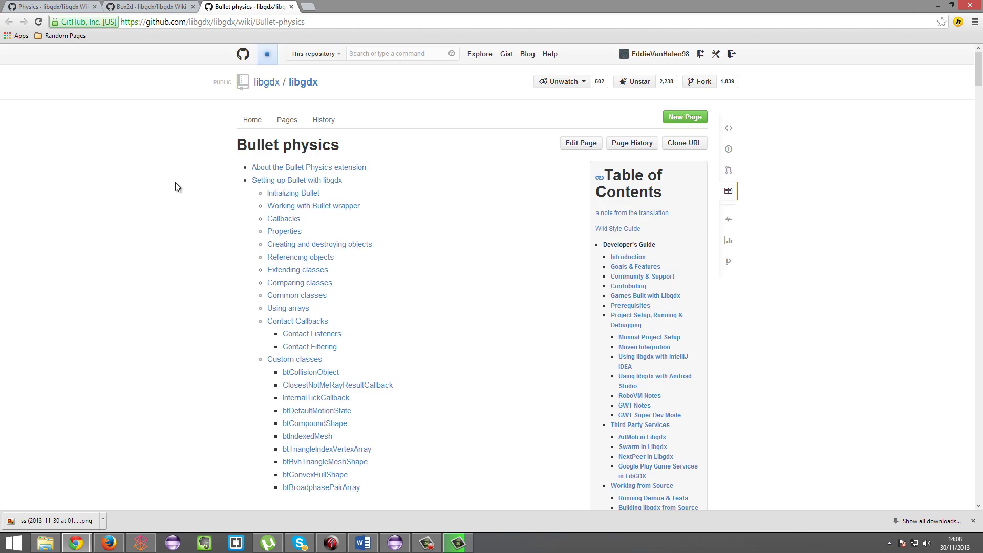
{"action": "mouse_move", "coordinate": [105, 116]}
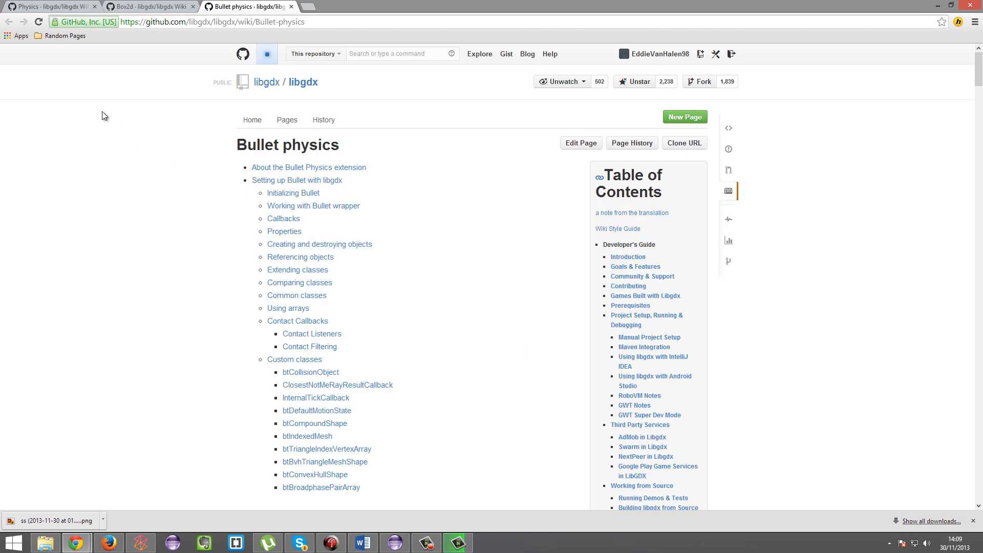
{"action": "mouse_move", "coordinate": [47, 7]}
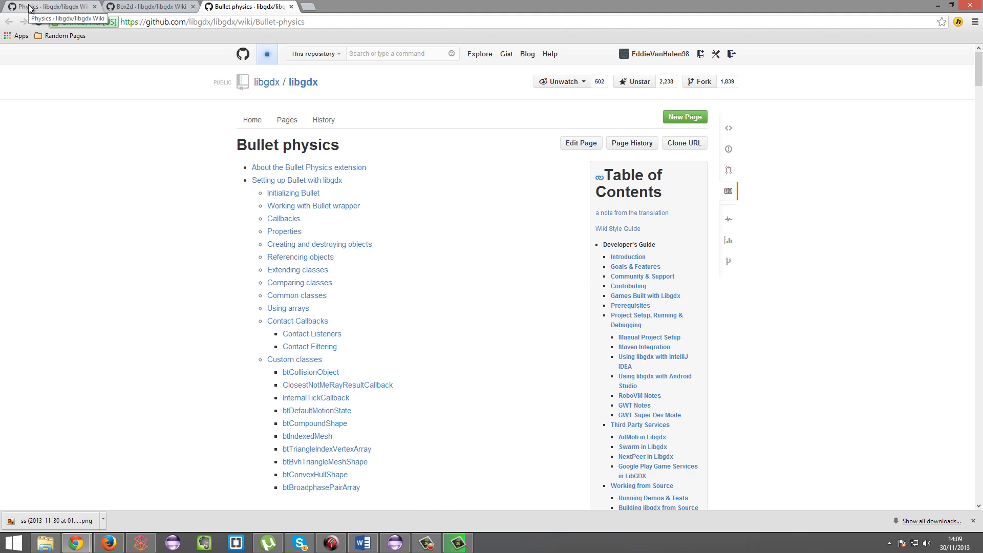
{"action": "left_click", "coordinate": [47, 6]}
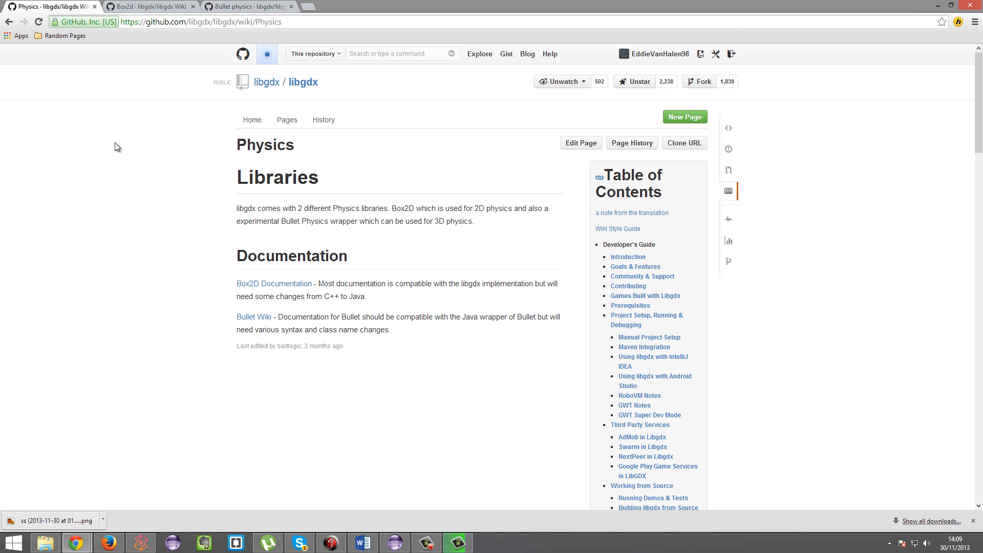
{"action": "mouse_move", "coordinate": [352, 429]}
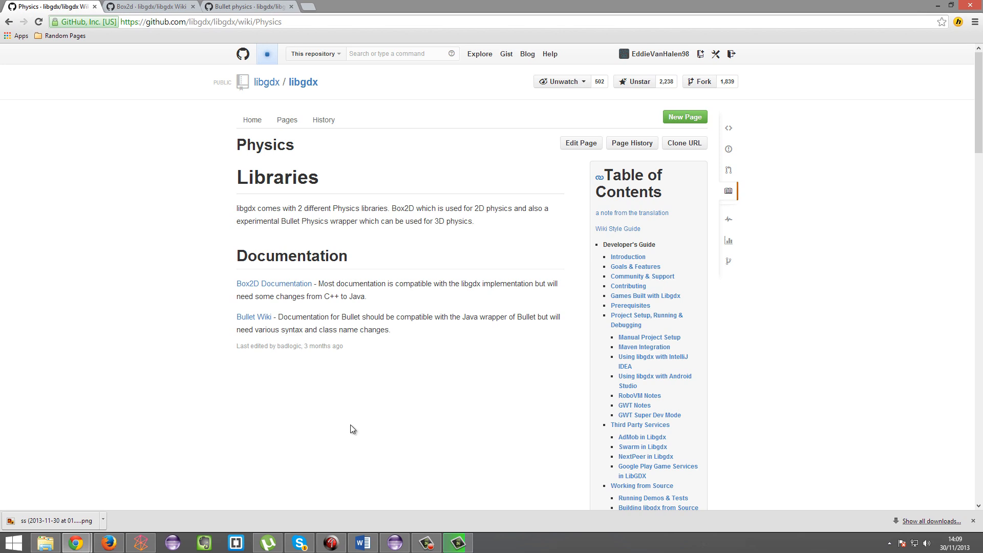
{"action": "mouse_move", "coordinate": [399, 491]}
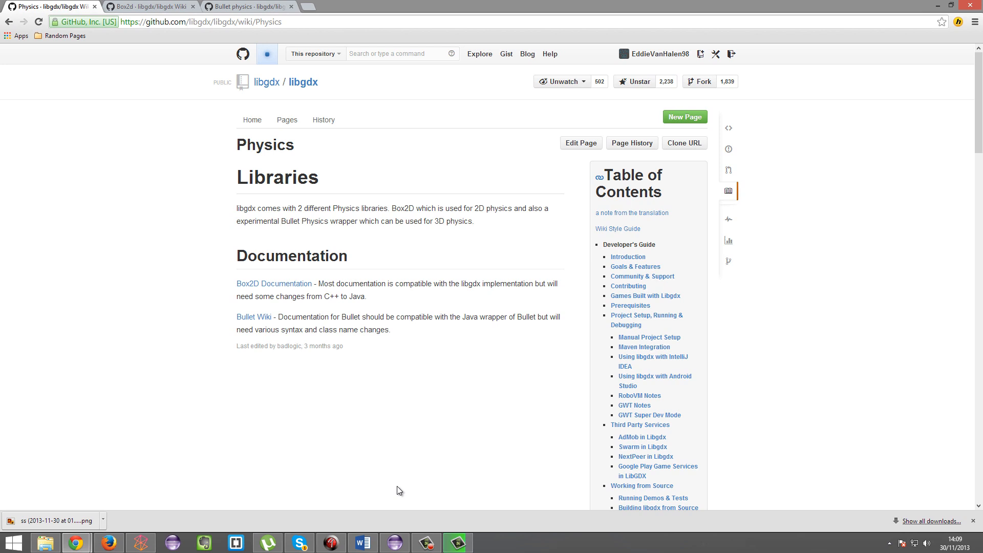
View the Physics page's Libraries and Documentation sections.
{"action": "left_click", "coordinate": [426, 542]}
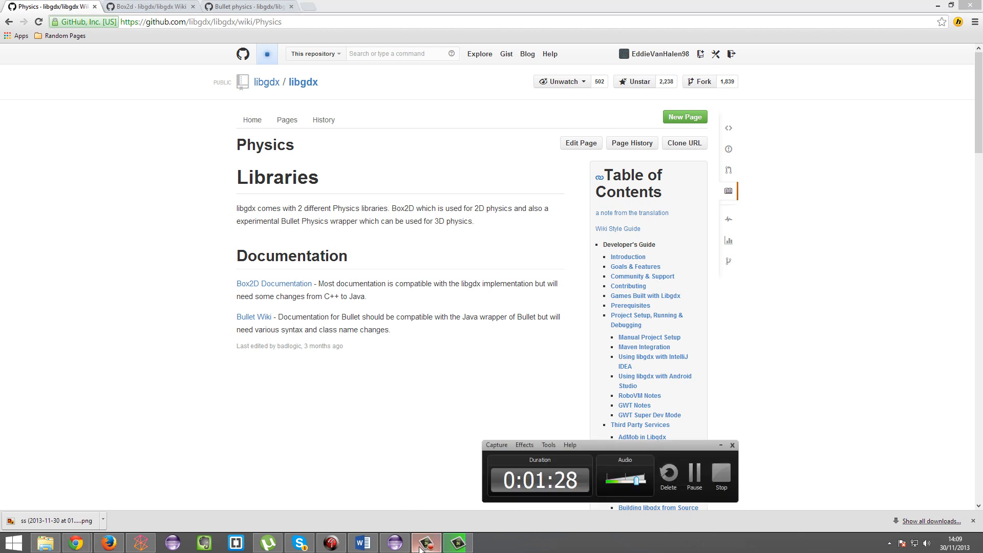